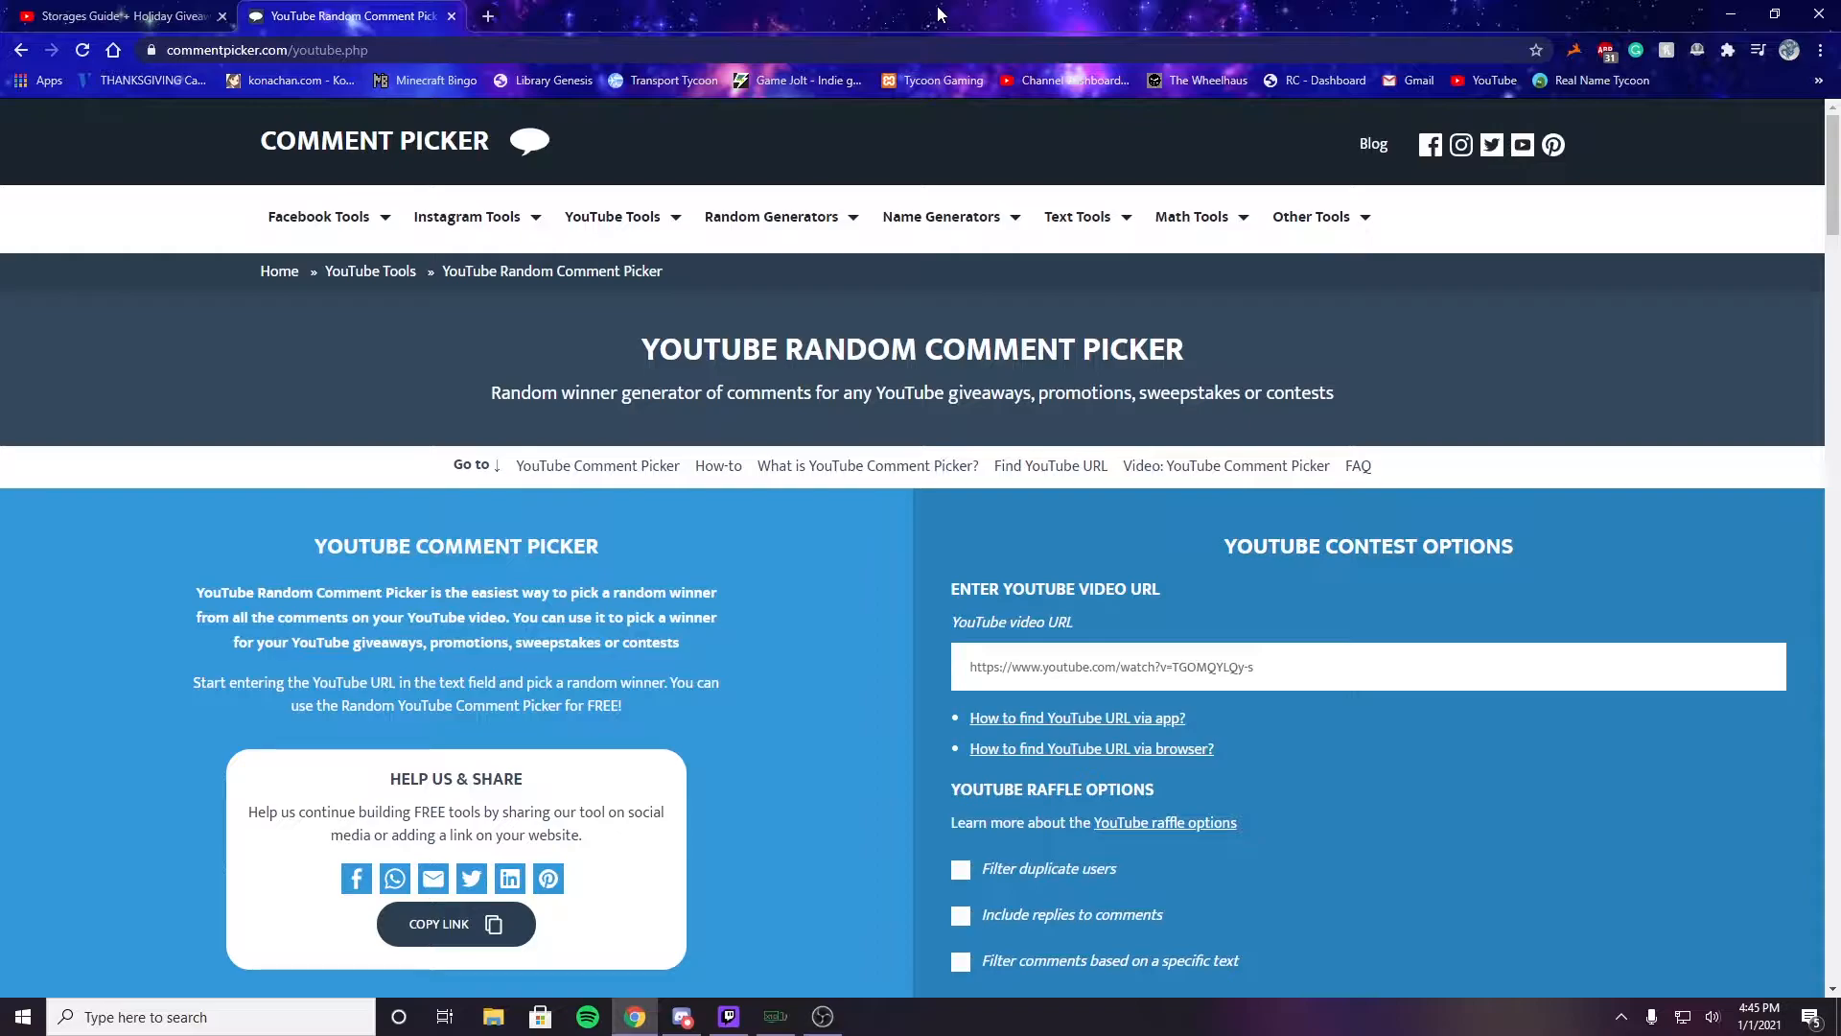
left_click(117, 15)
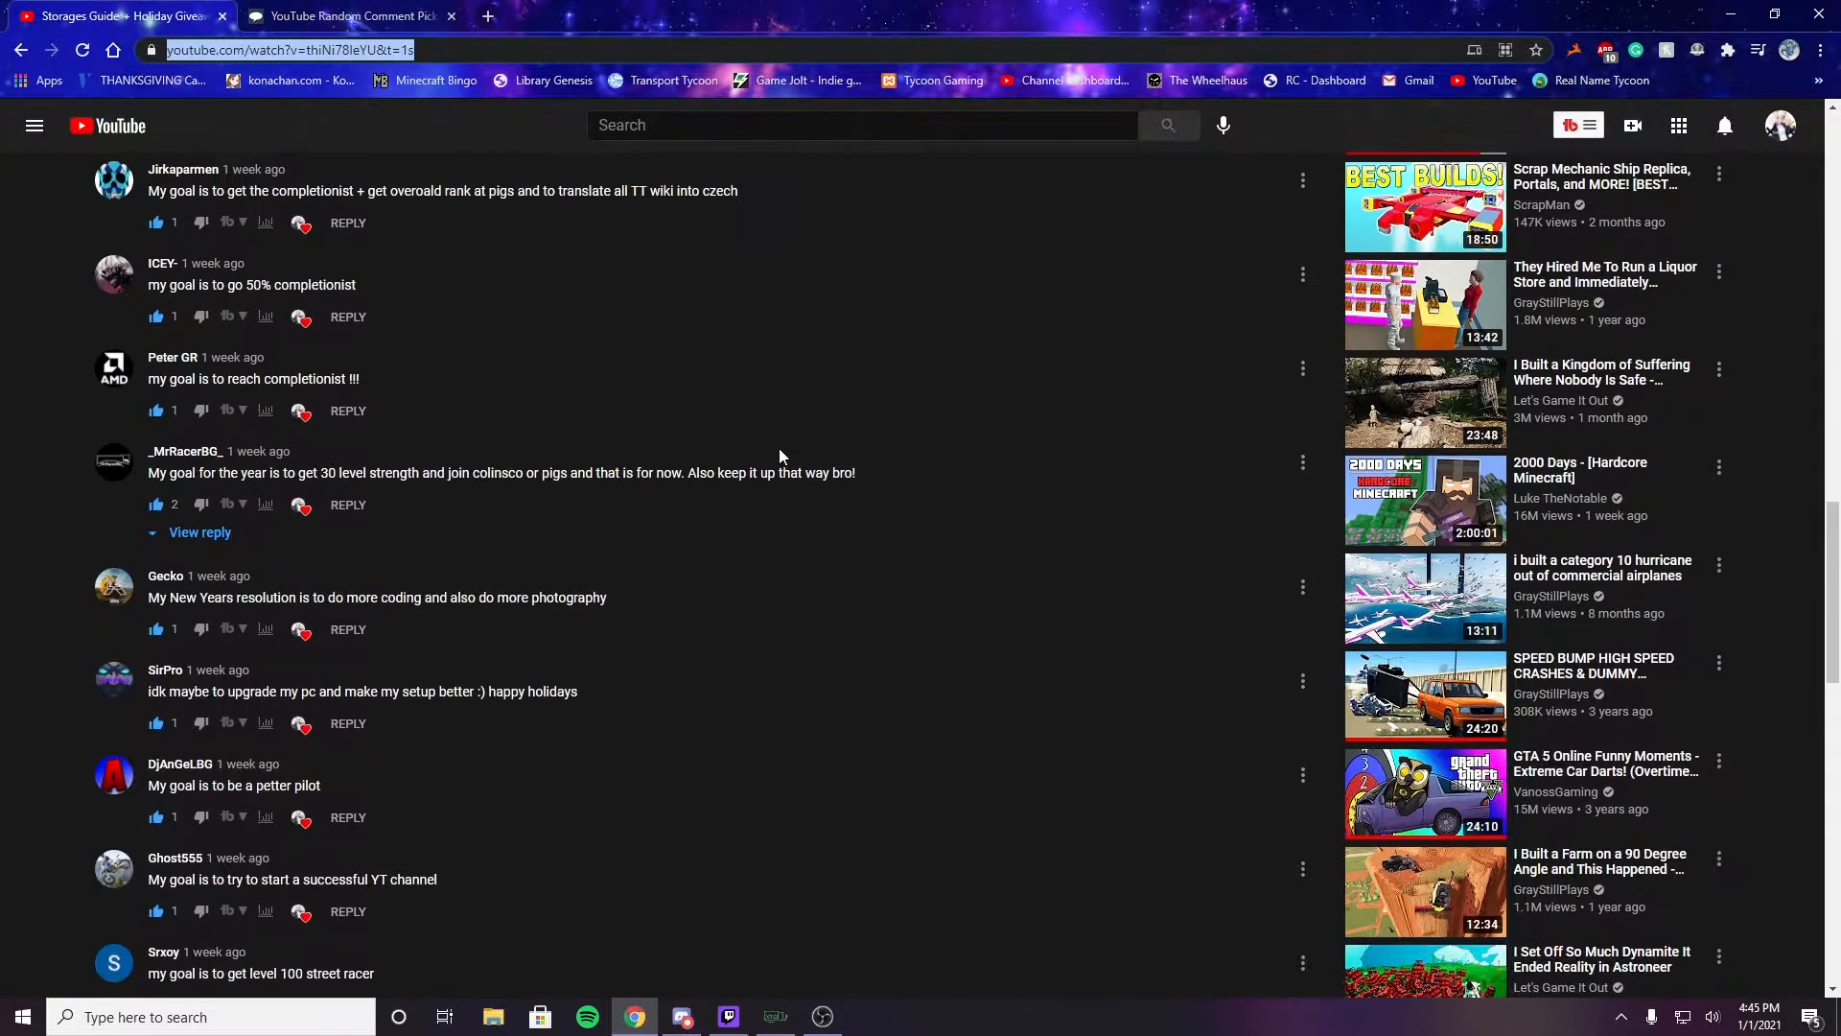
left_click(346, 16)
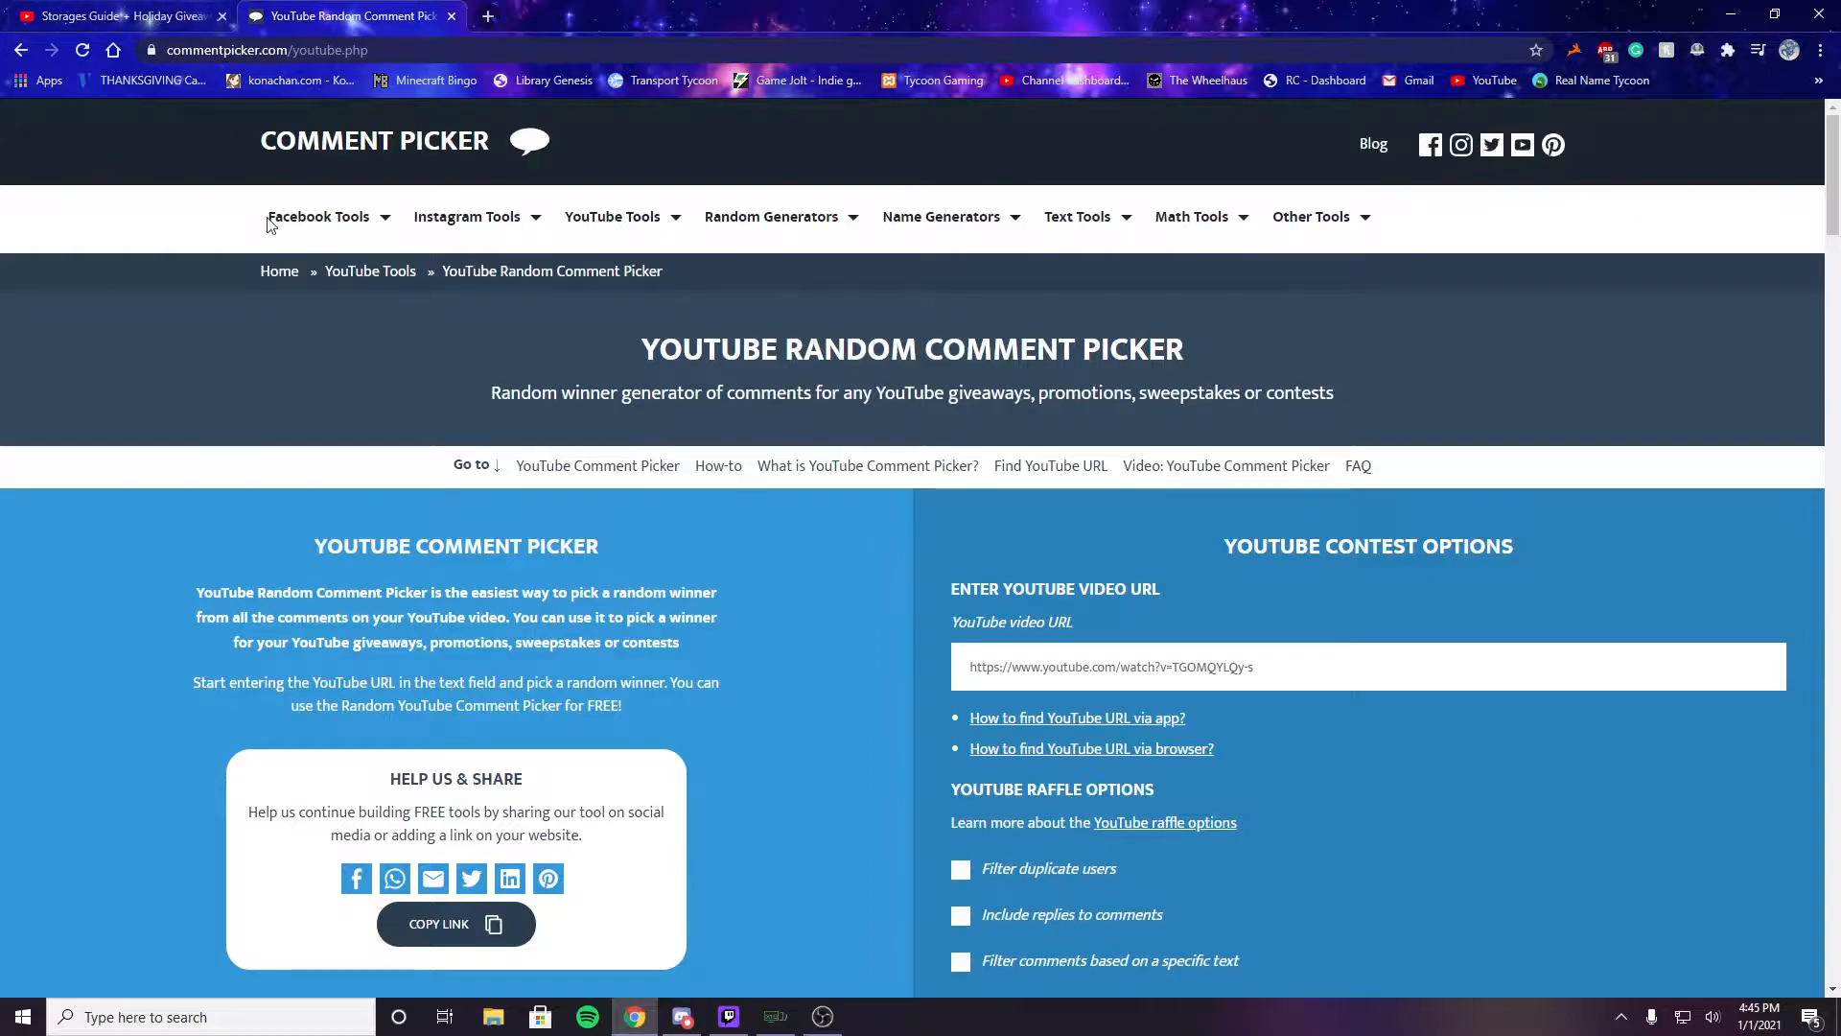
type("https://www.youtube.com/watch?v=thiNi78leYU&t=1s")
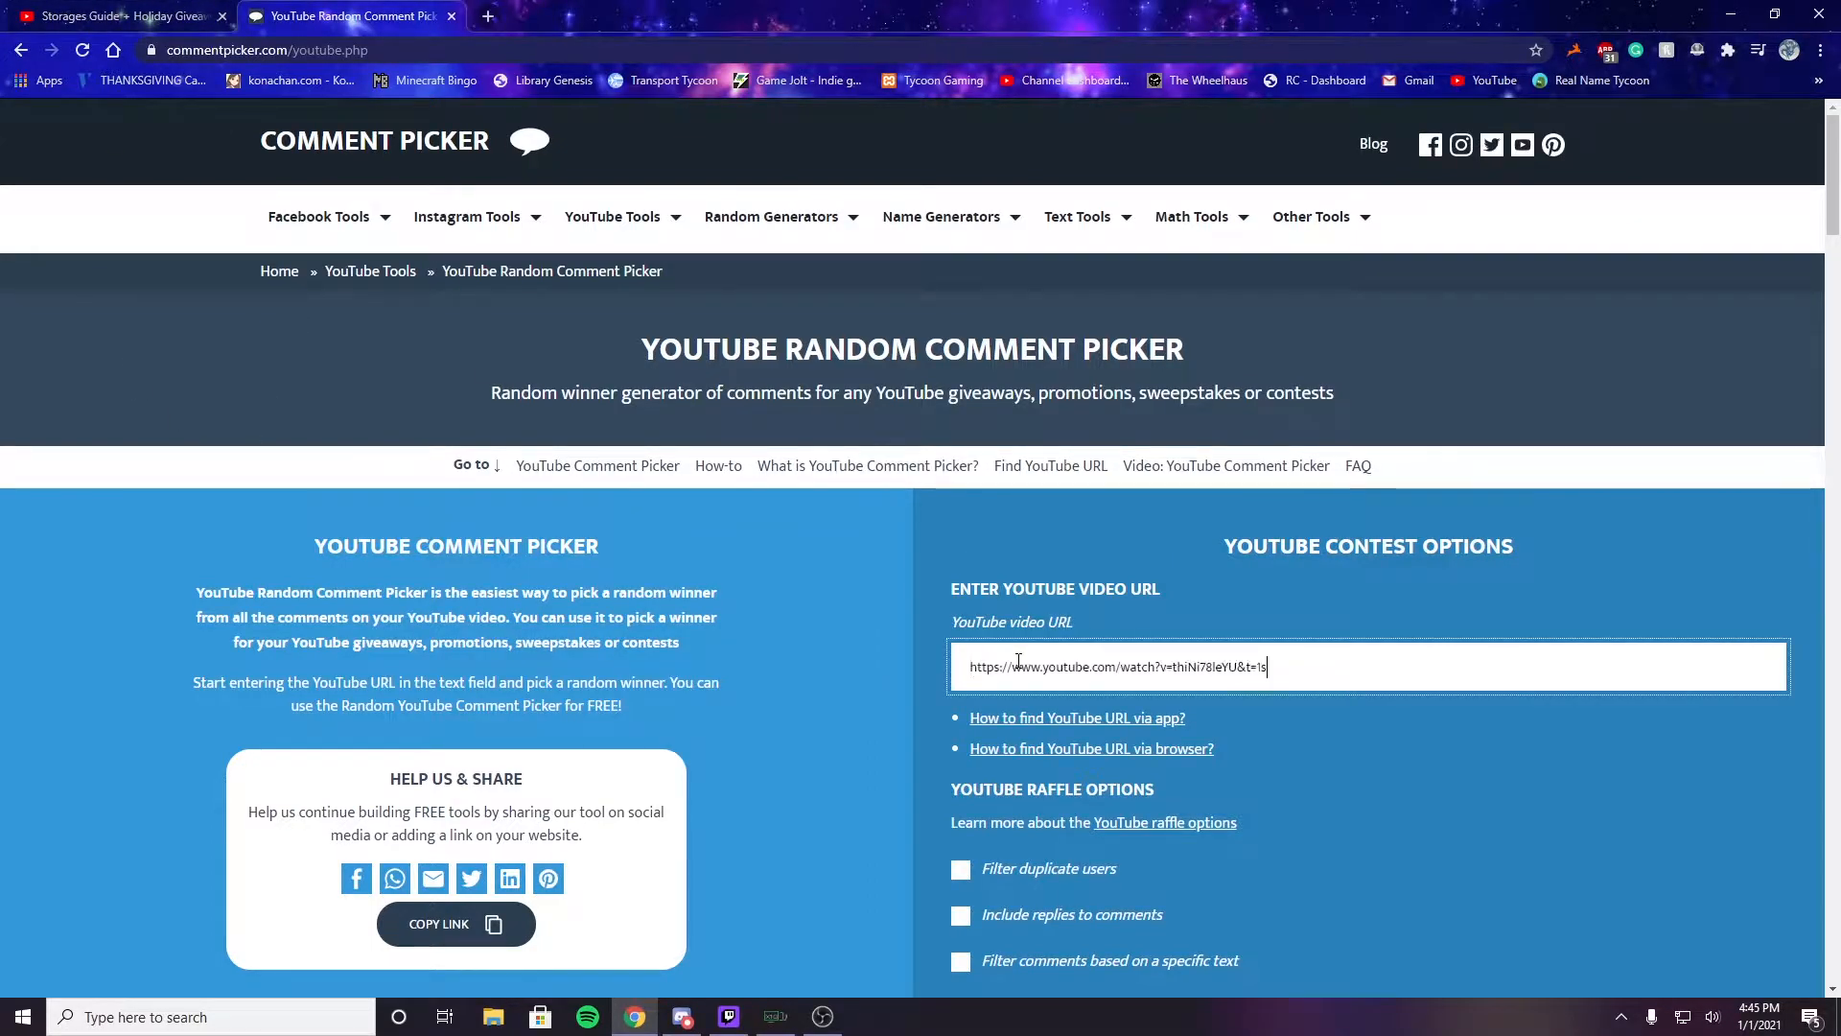
scroll("down", 3)
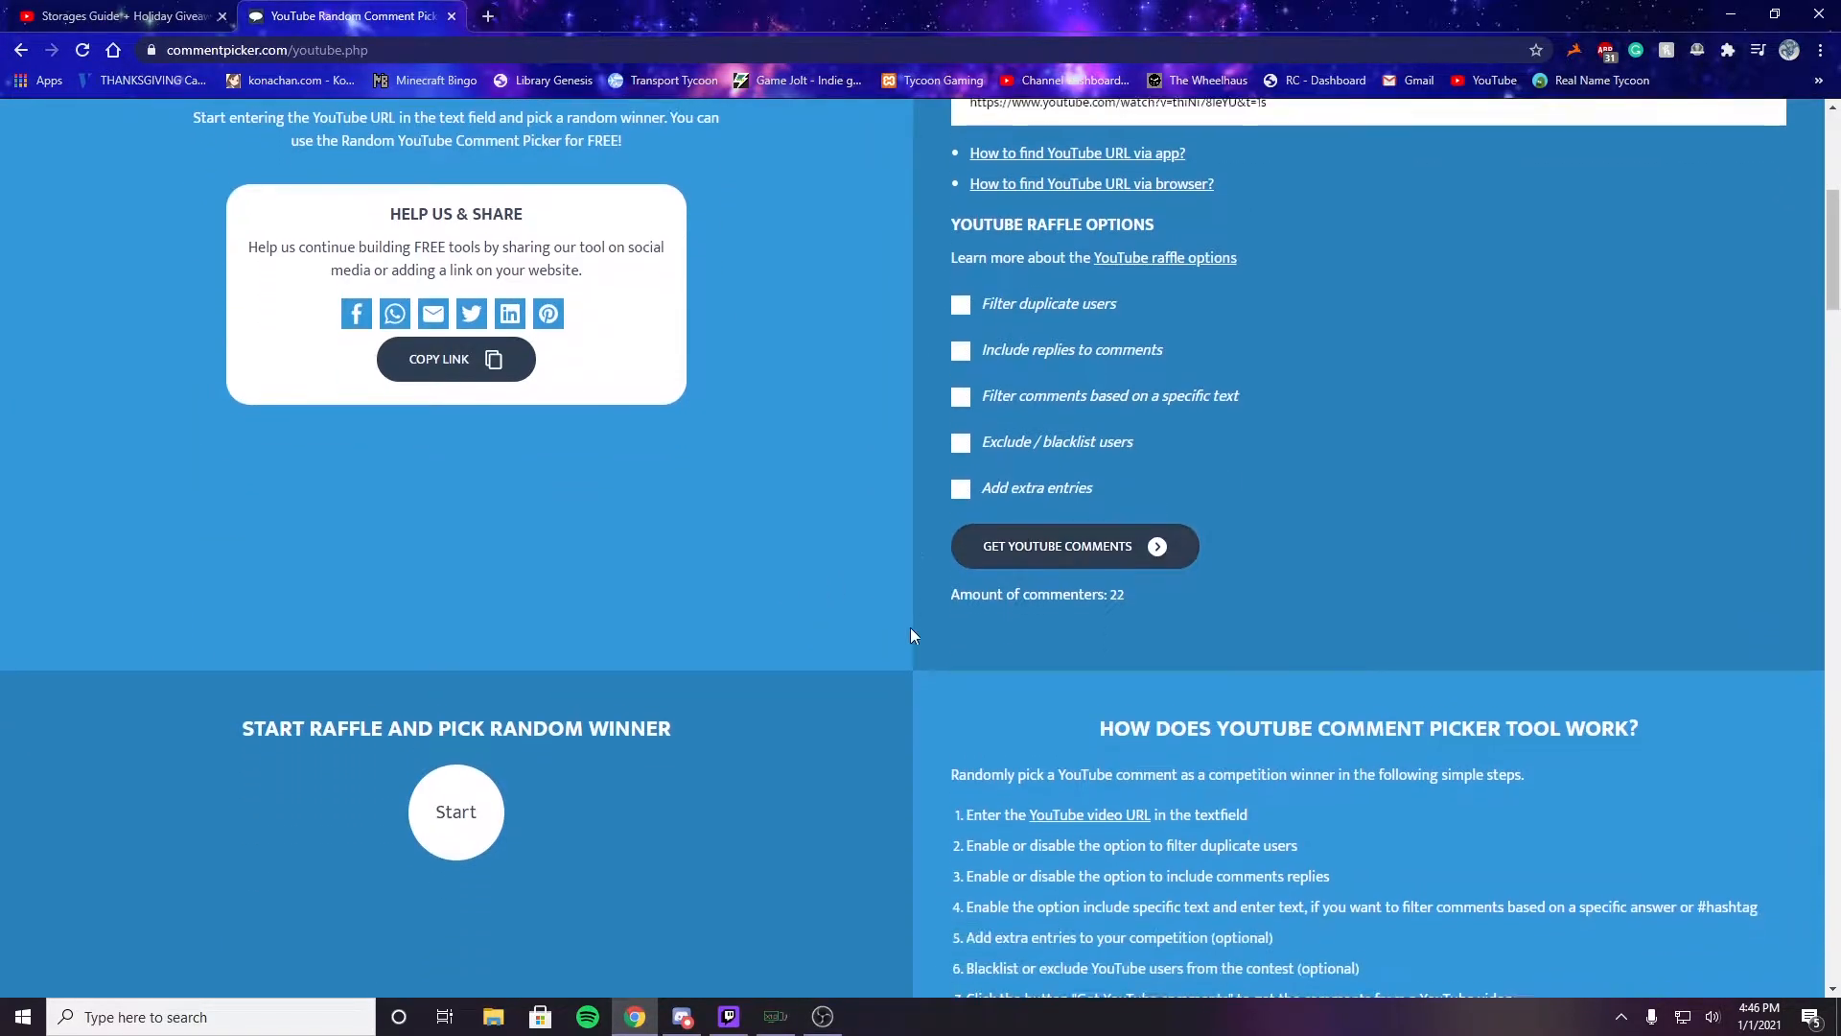
scroll("down", 3)
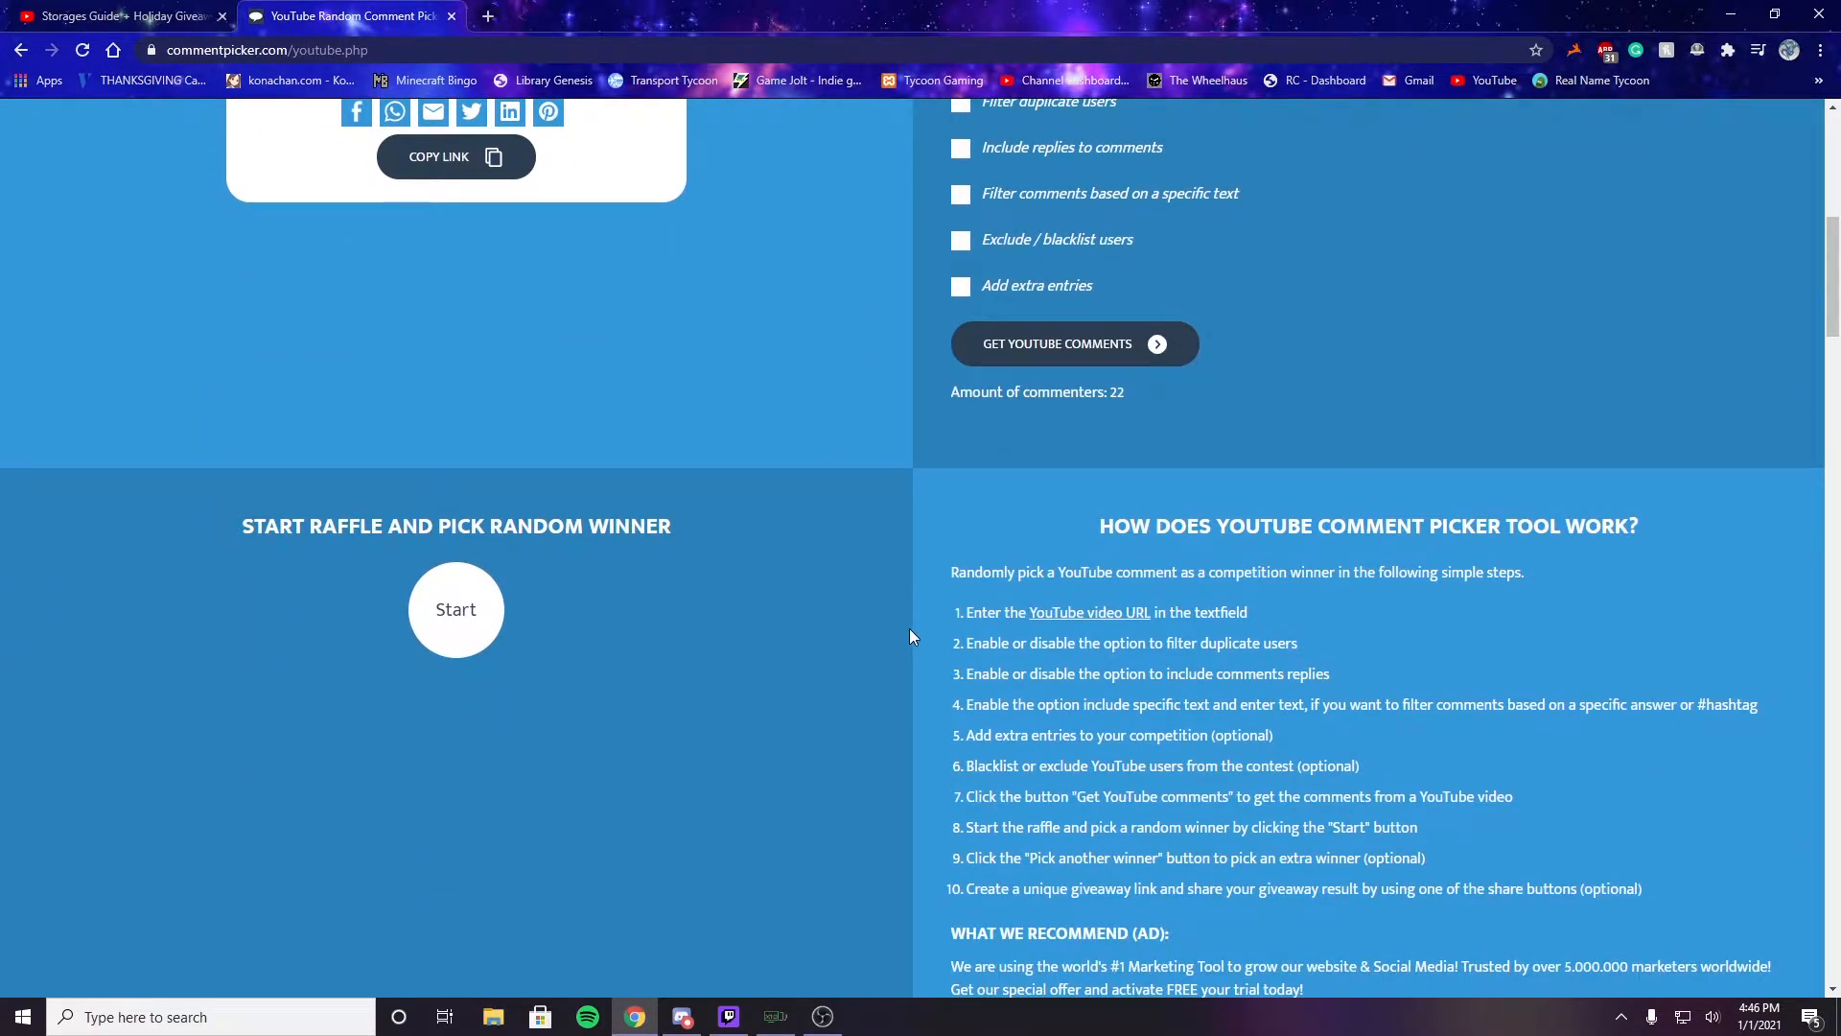
Start the raffle to draw a random winner, Acer, from 22 names
left_click(455, 608)
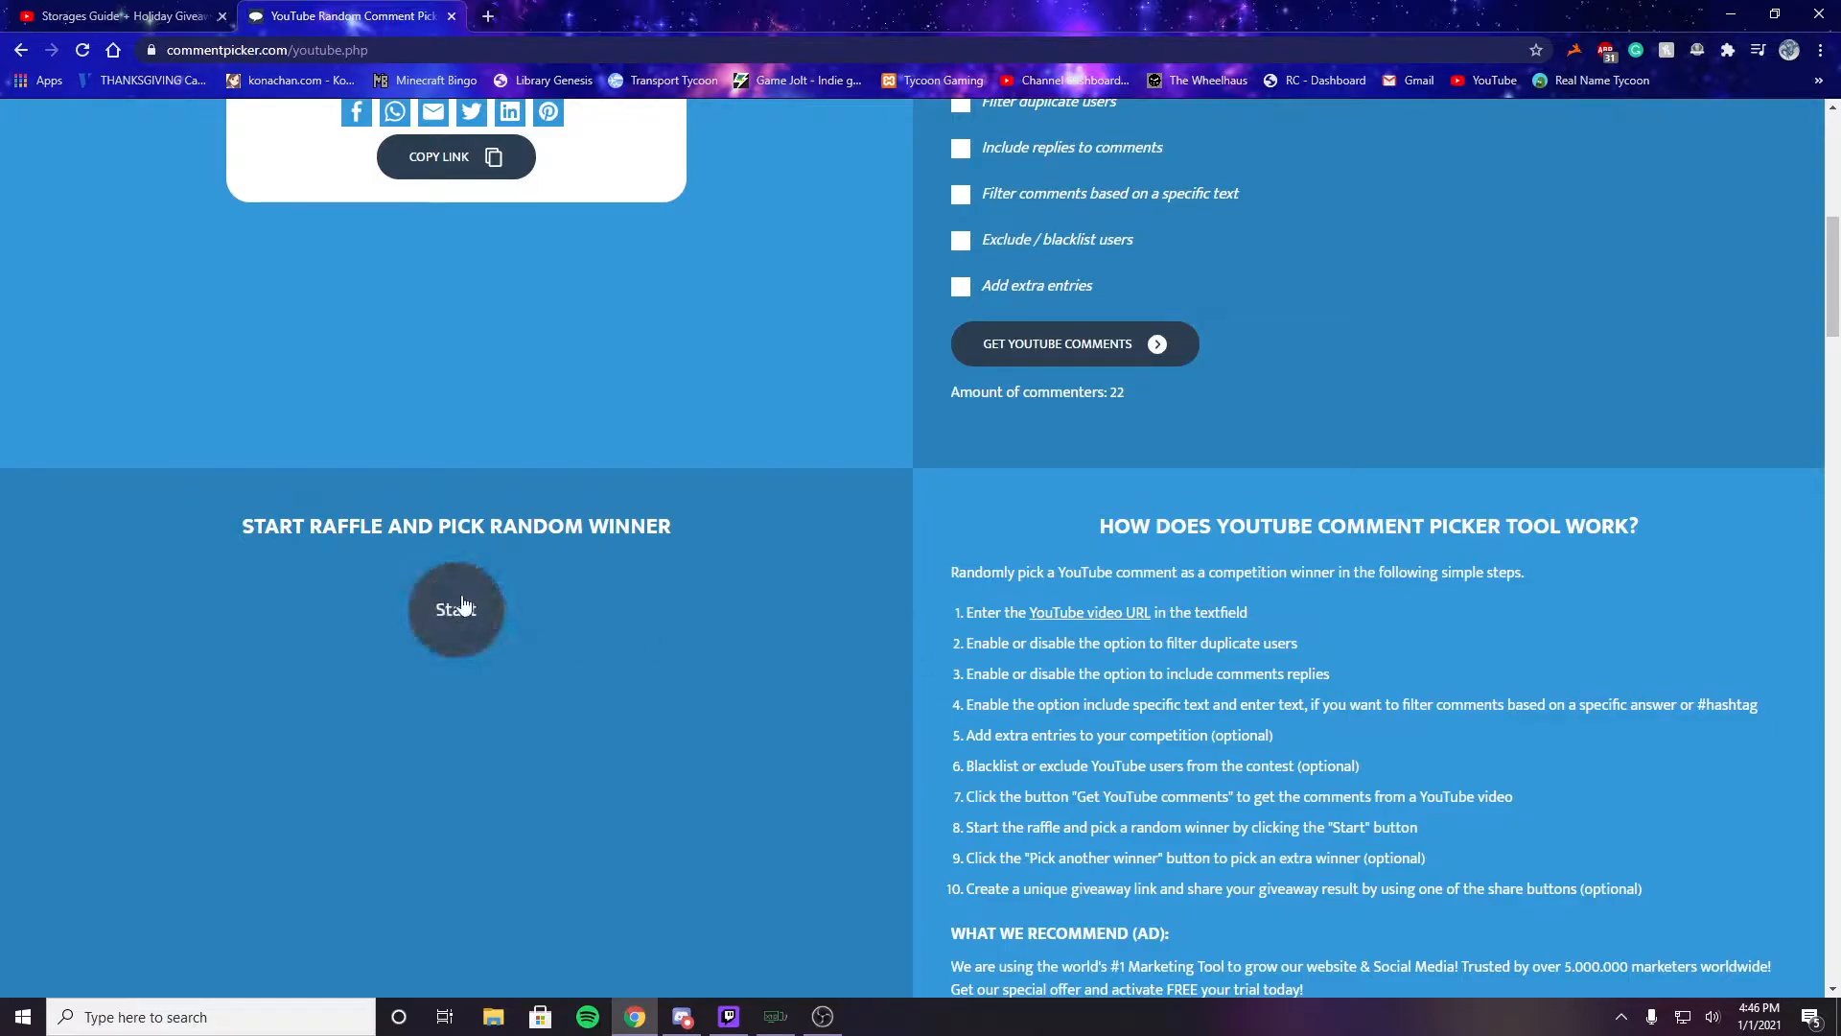
left_click(455, 608)
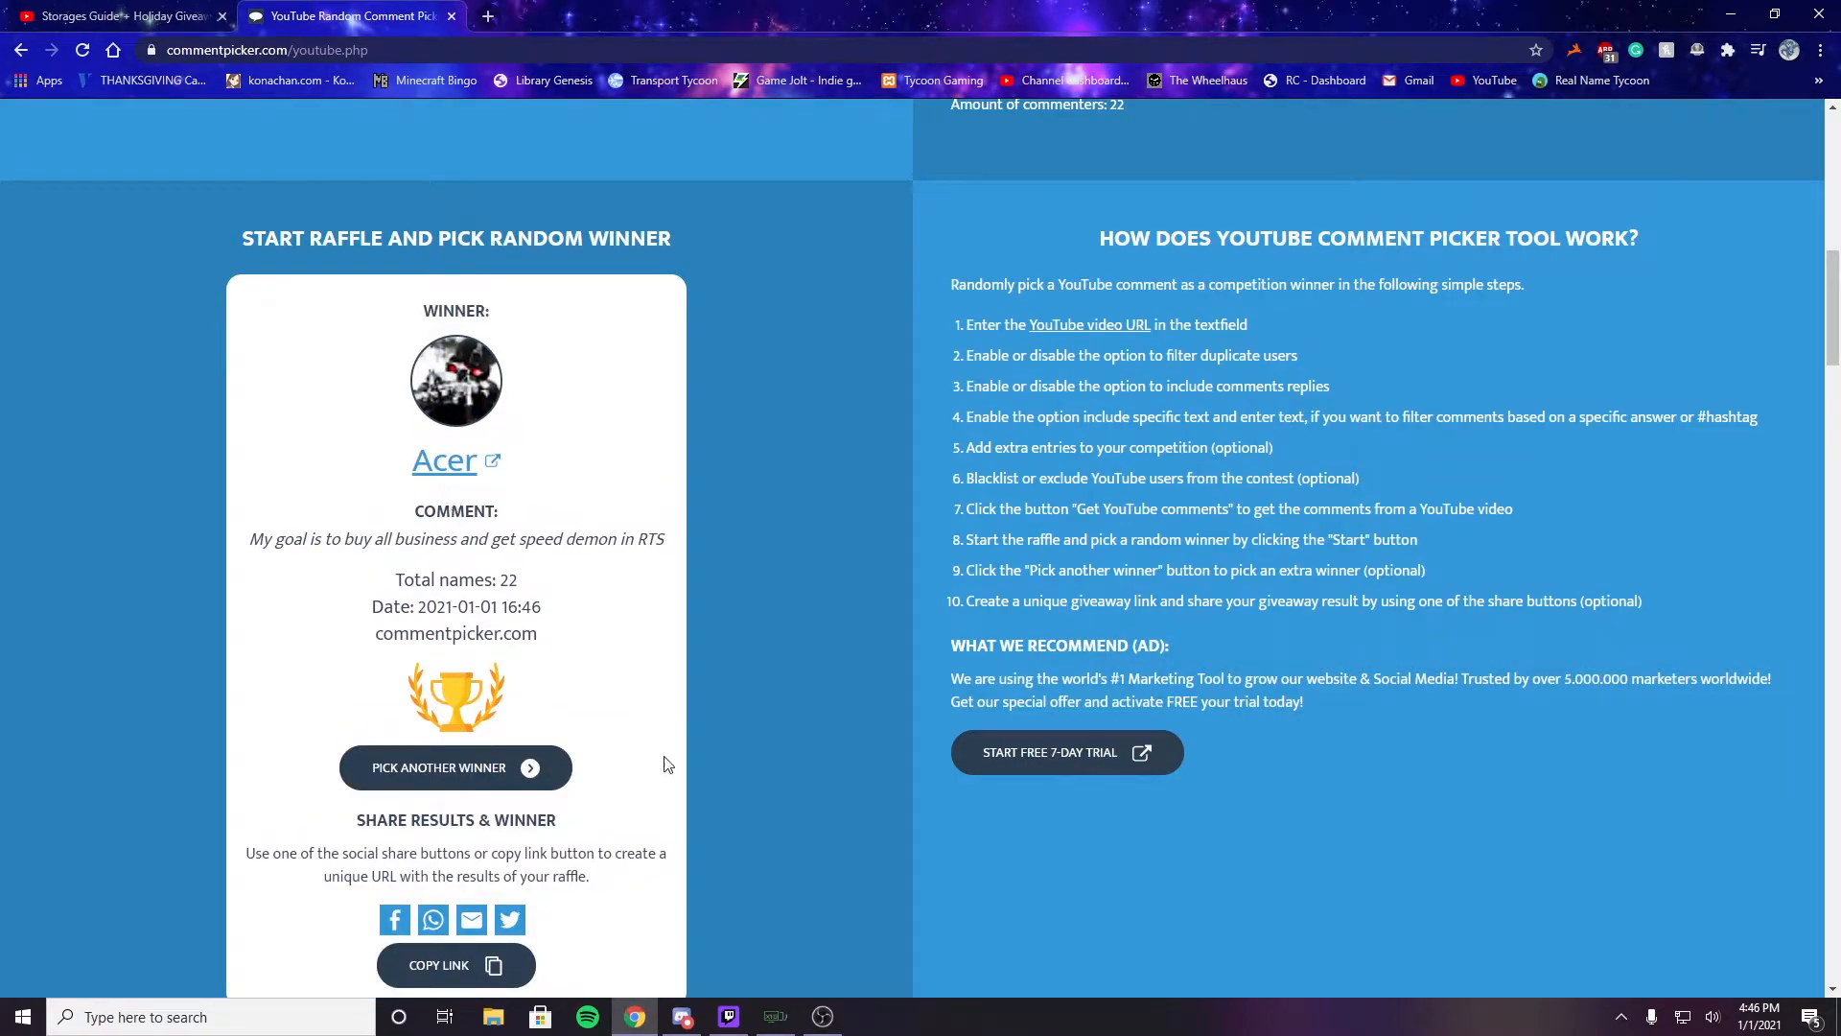
mouse_move(575, 348)
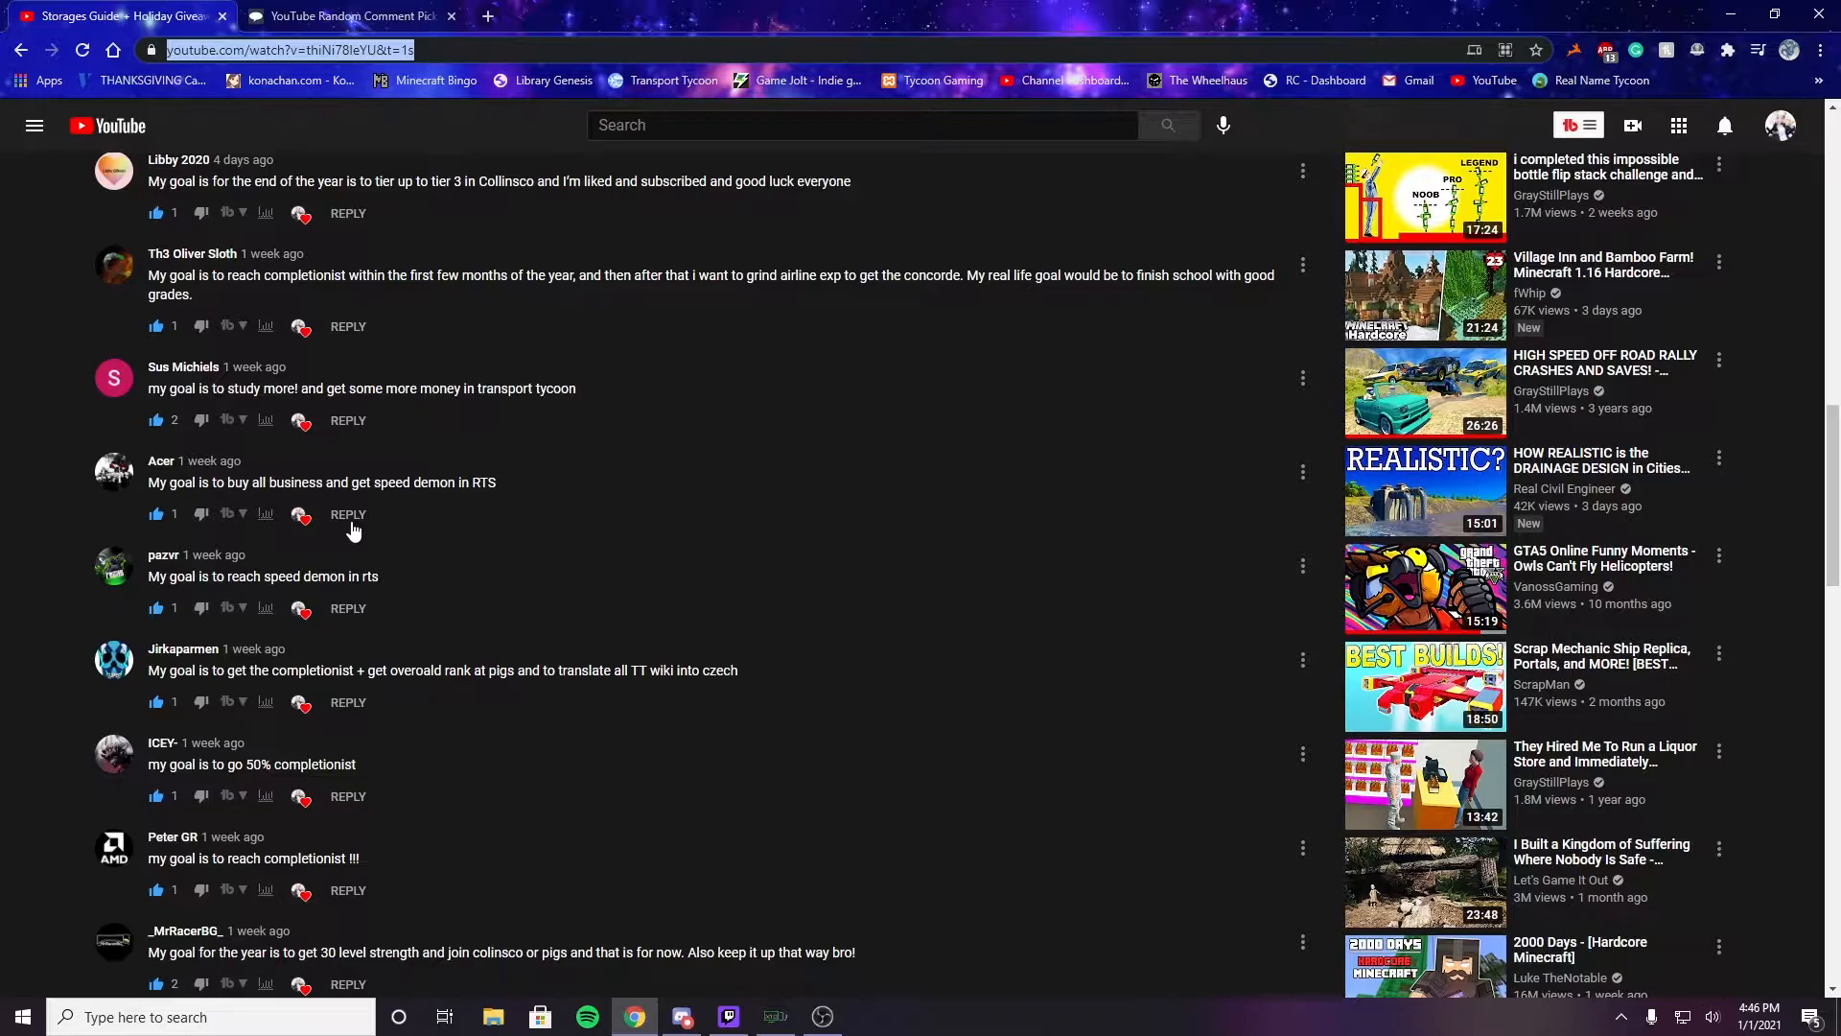
mouse_move(1289, 577)
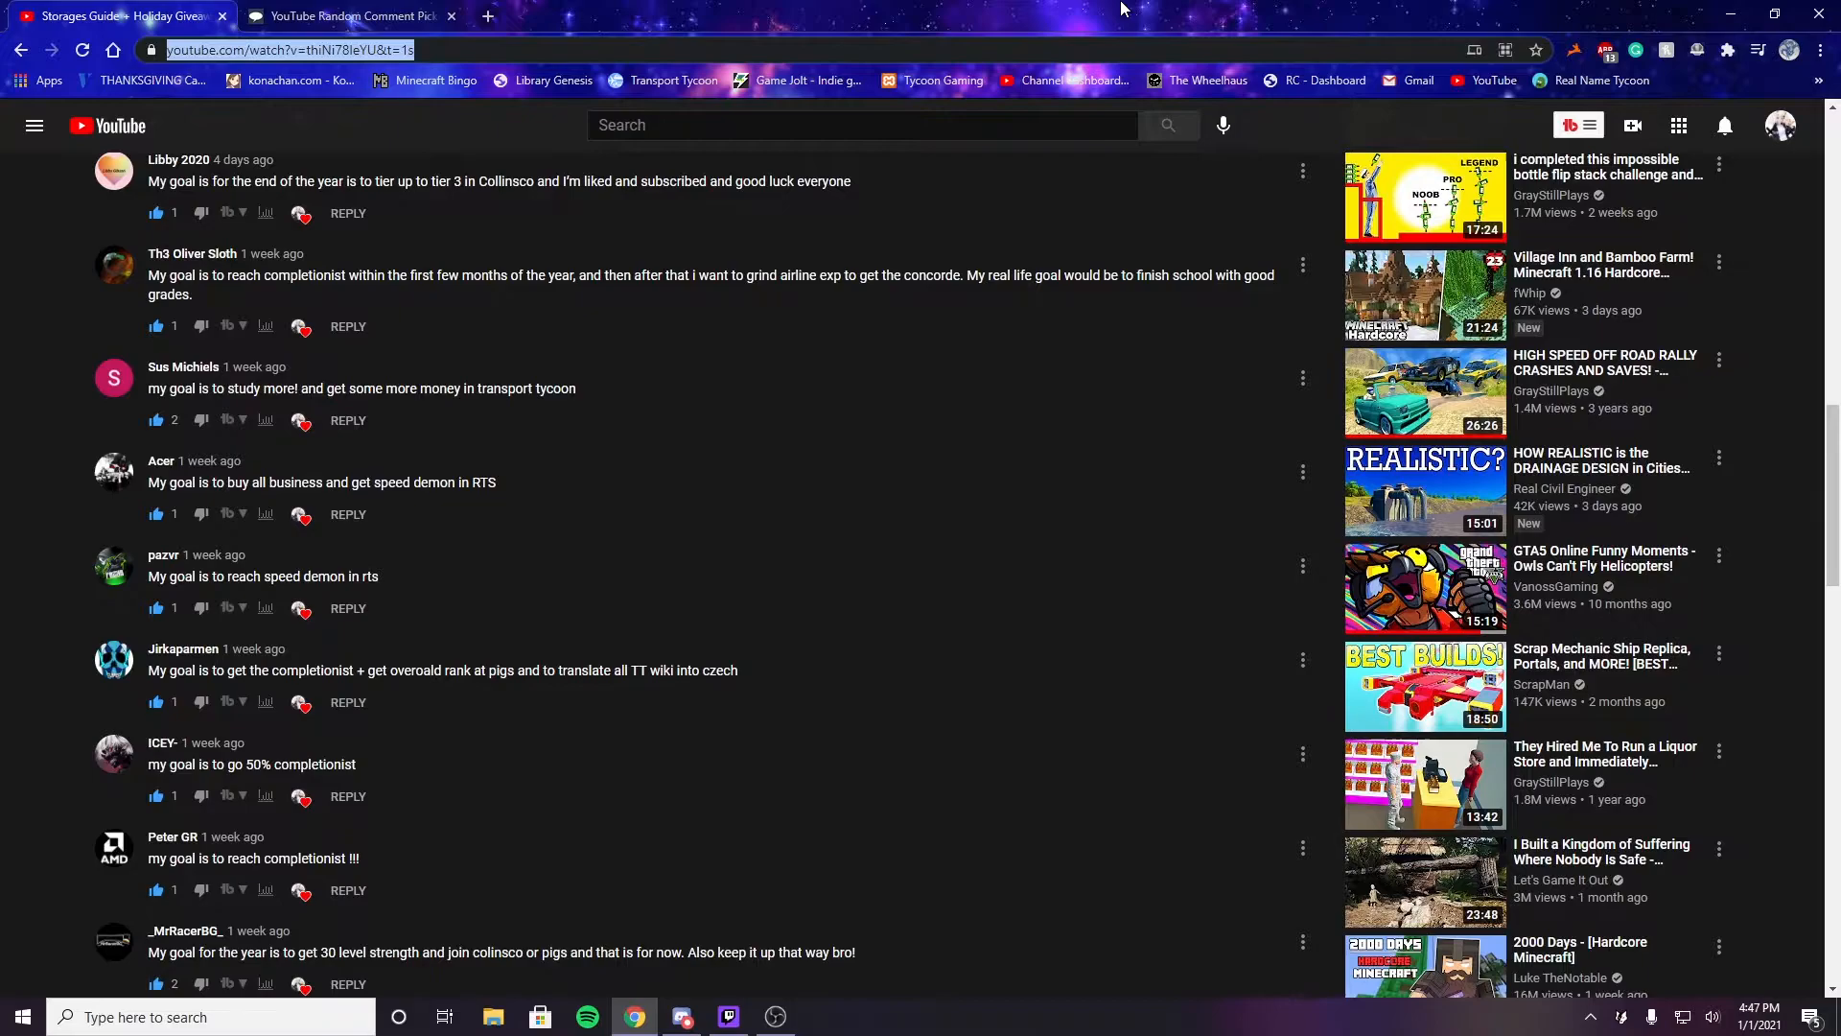
left_click(347, 513)
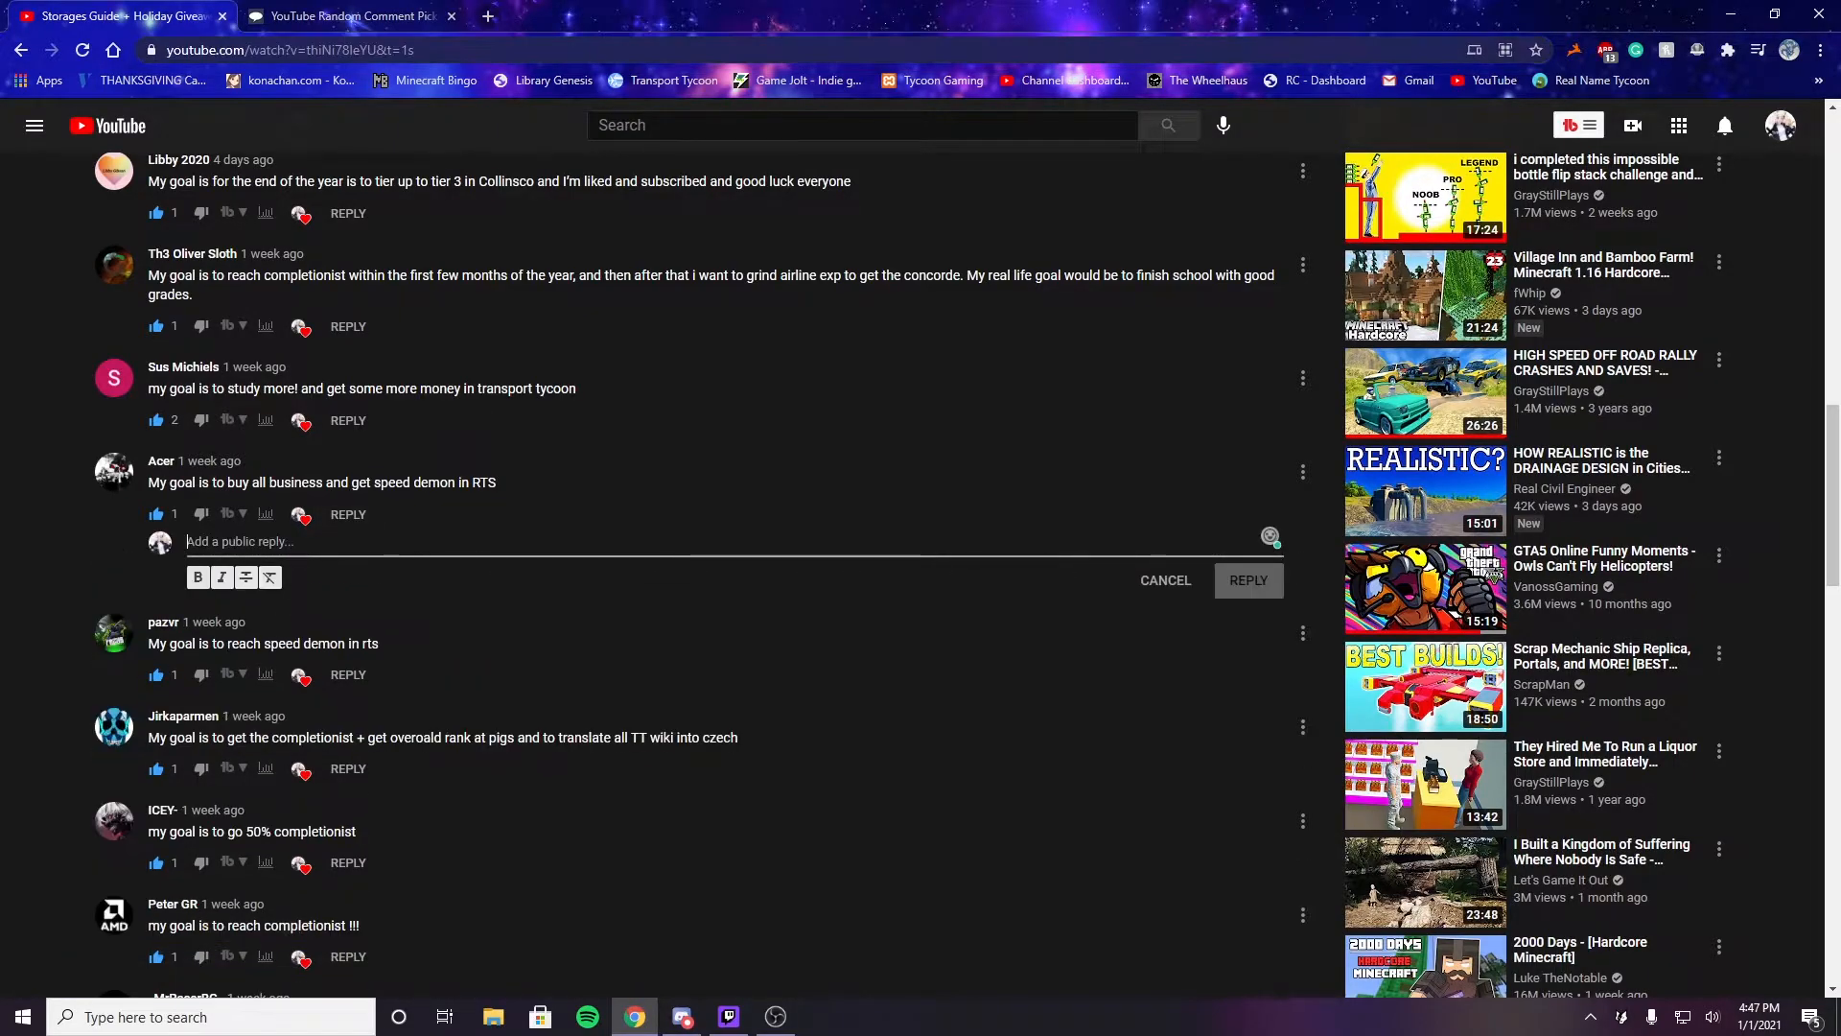
type("https://www.youtube.com/watch?v=thiNi78leYU&t=1s")
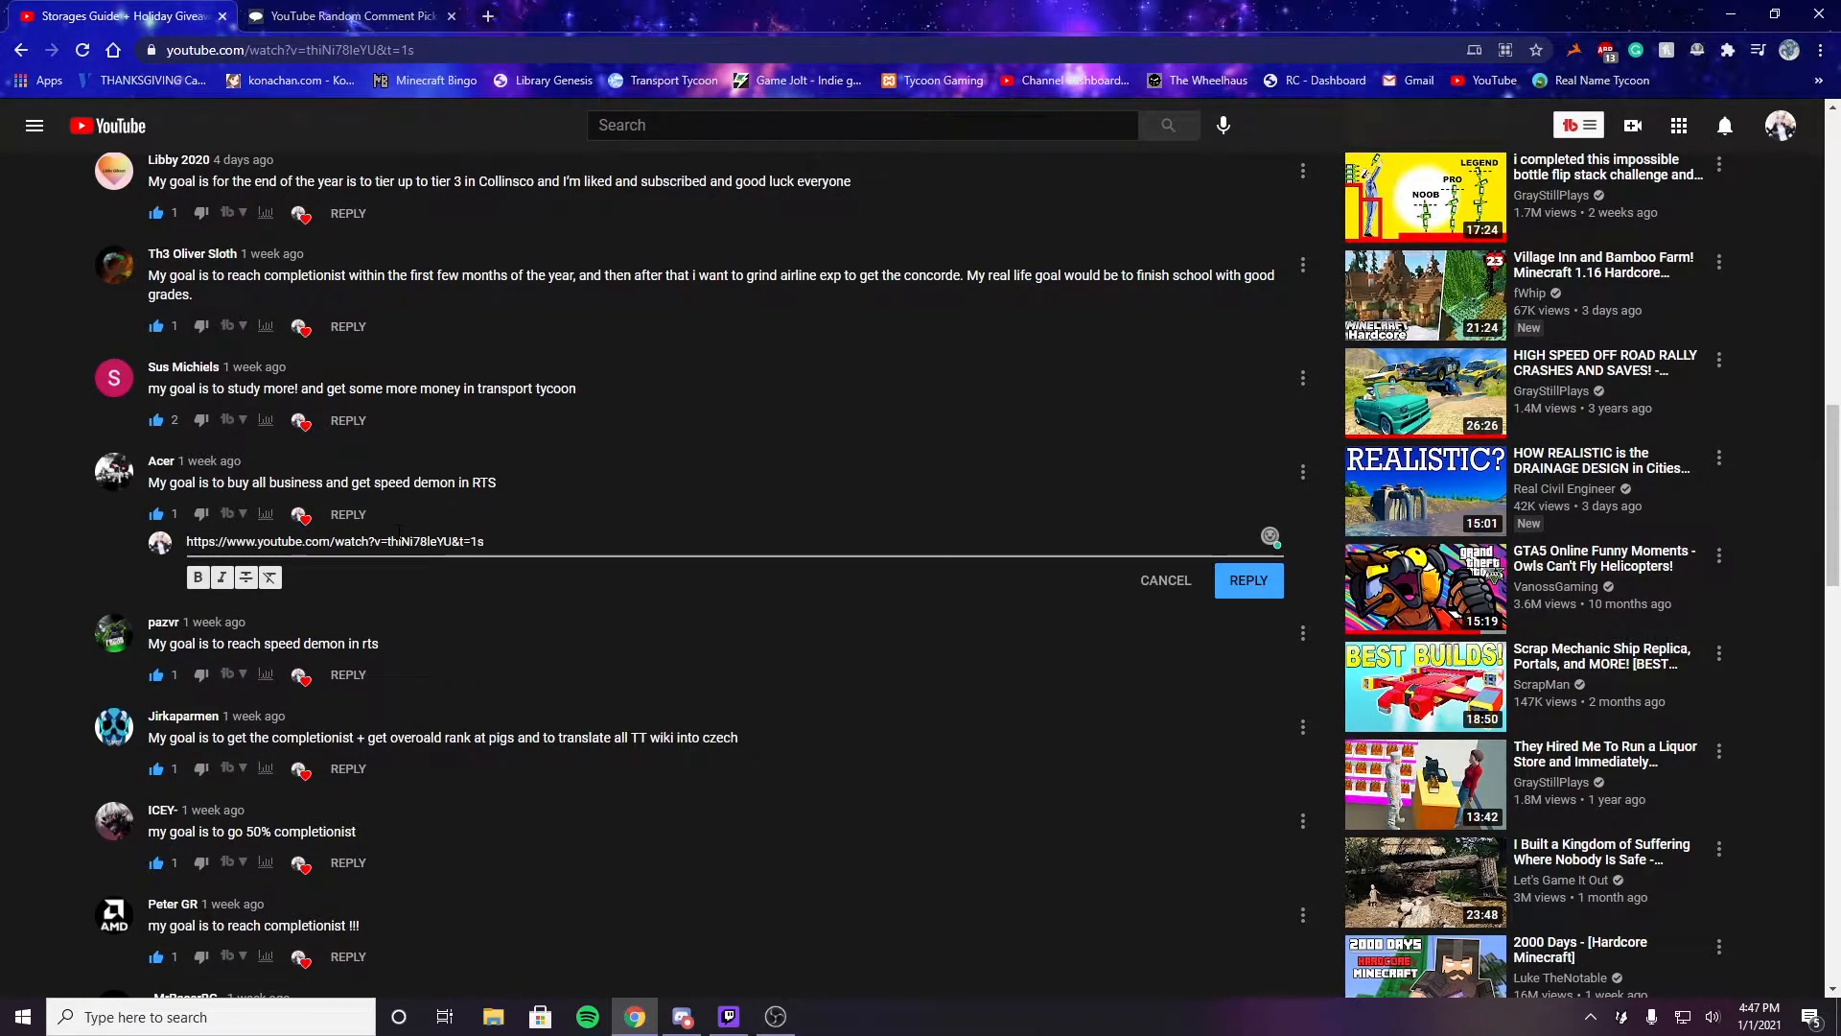